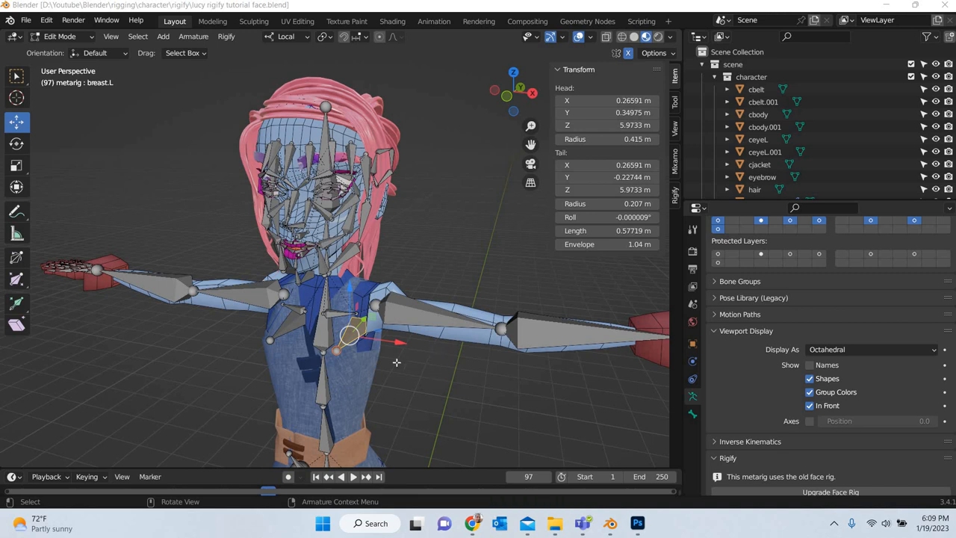
Step: Select the body bones and hide them, leaving only the face bones around the head
drag(396, 363, 432, 396)
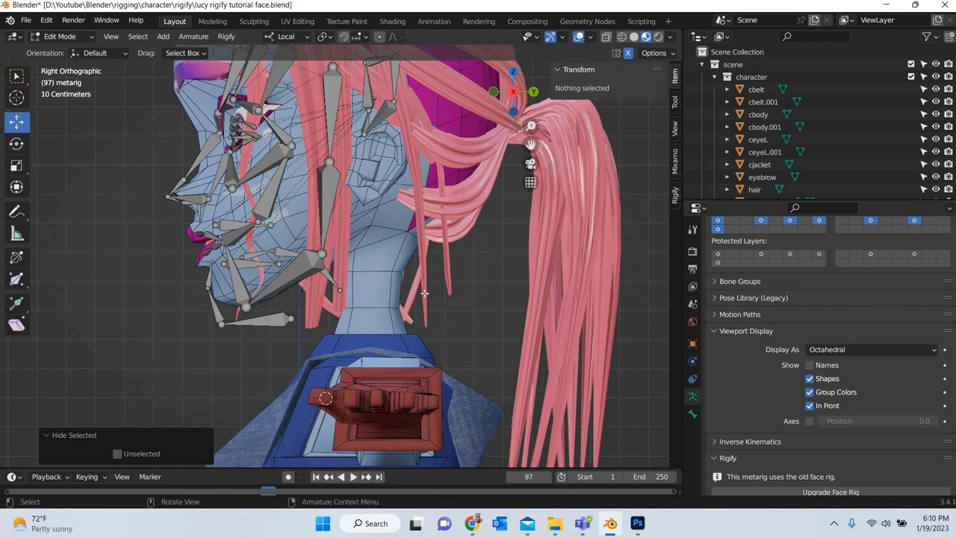
mouse_move(419, 296)
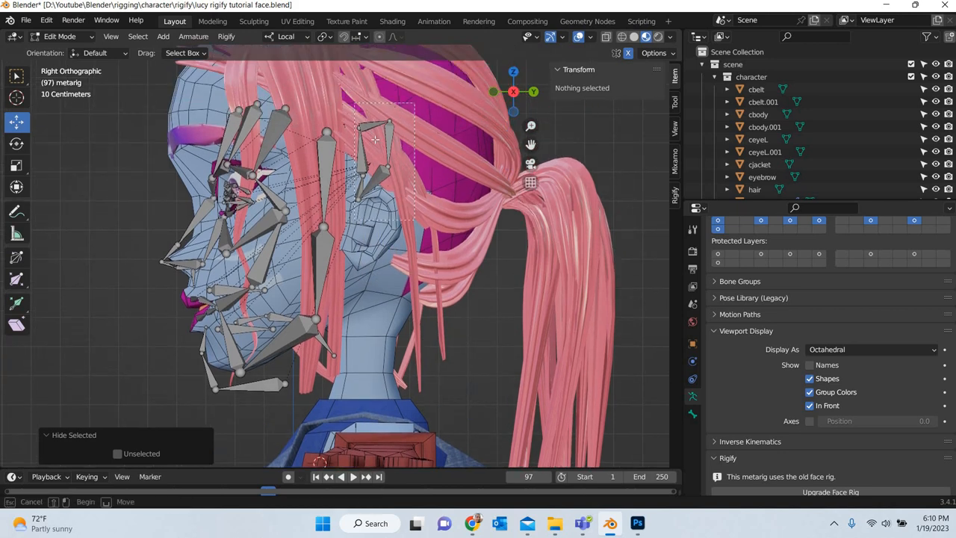
Step: Bring the ear into view and switch the transform pivot point option
drag(375, 139, 380, 232)
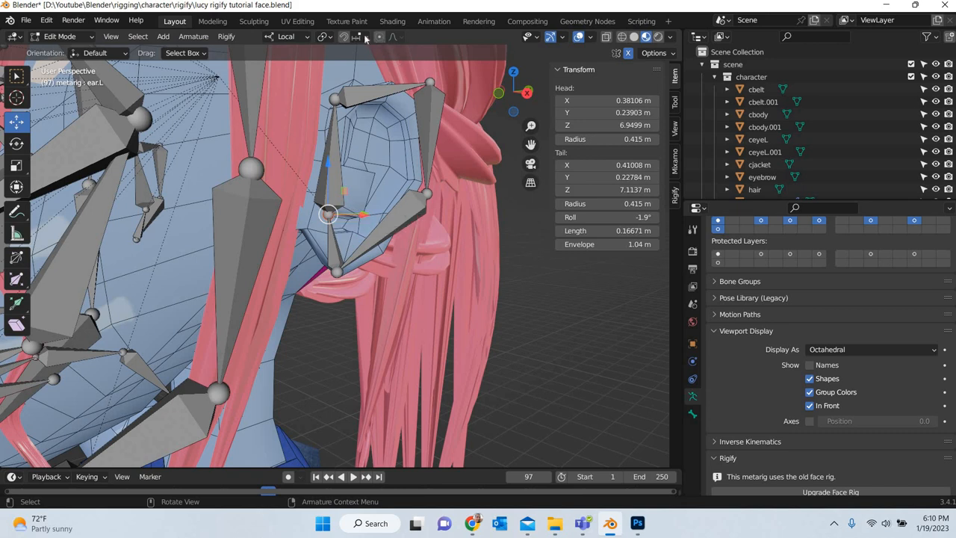
click(364, 36)
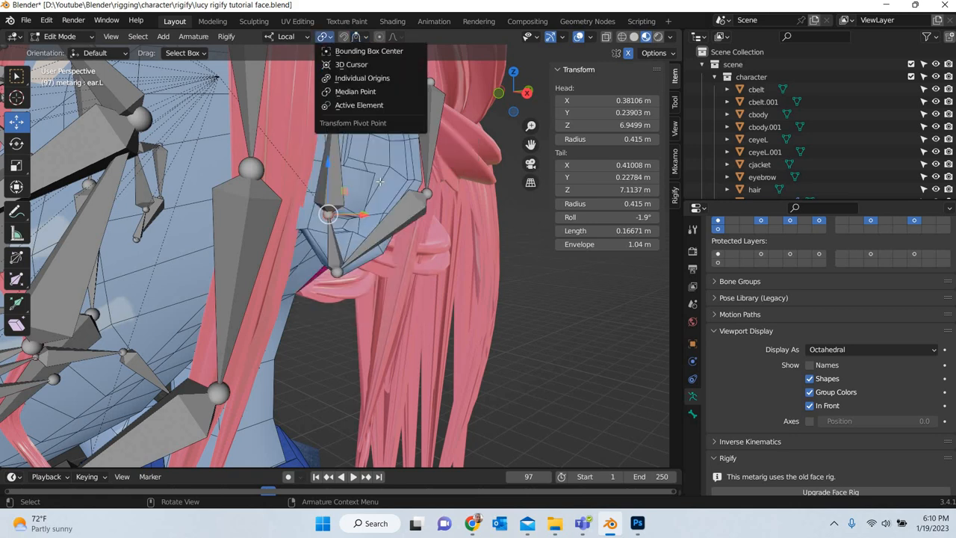
click(343, 36)
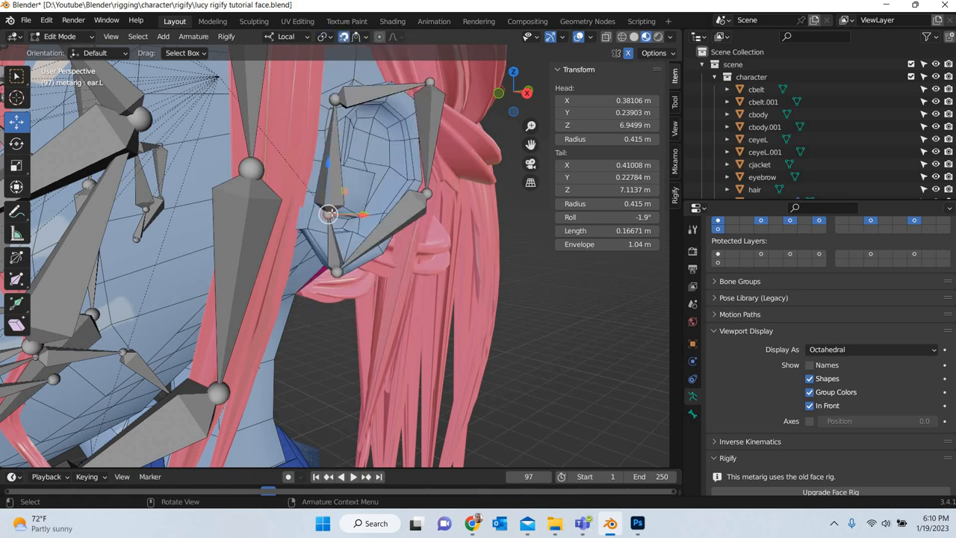
drag(329, 215, 307, 230)
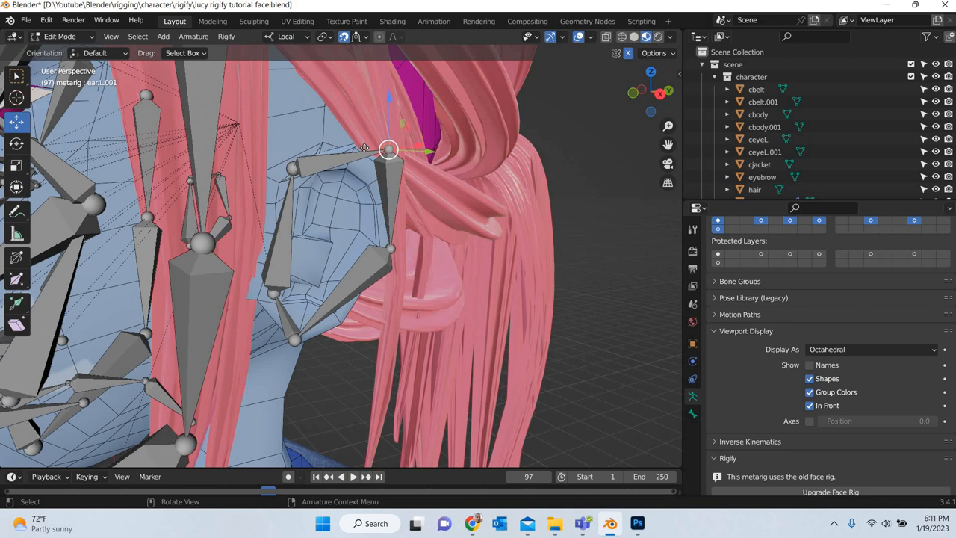
Step: Move the ear bone tip and joints onto the outline of the character's ear
drag(389, 150, 366, 157)
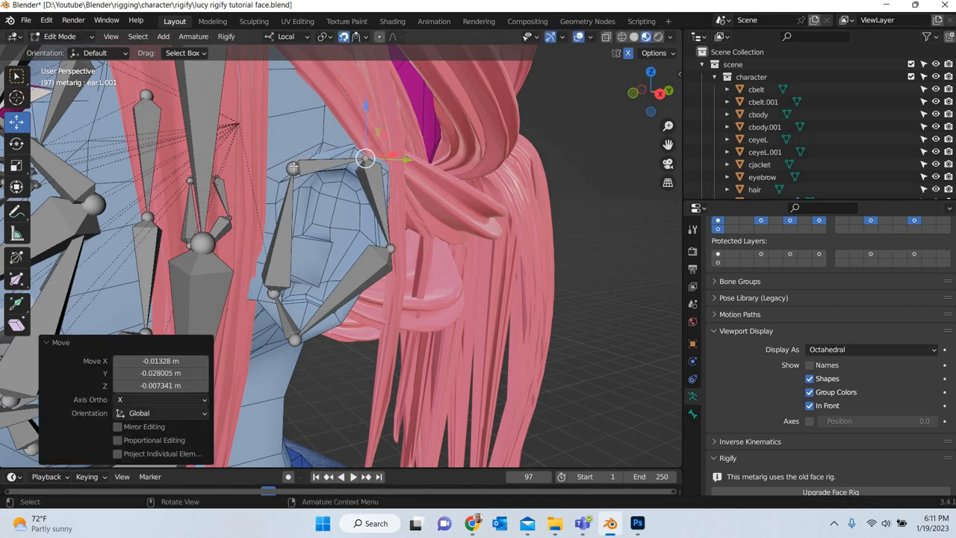
drag(366, 158, 287, 176)
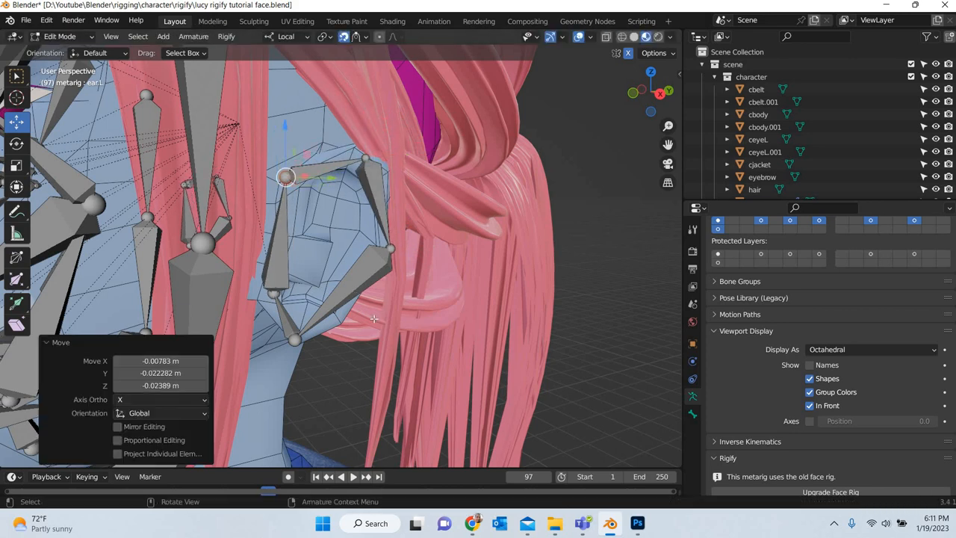
key(KP_3)
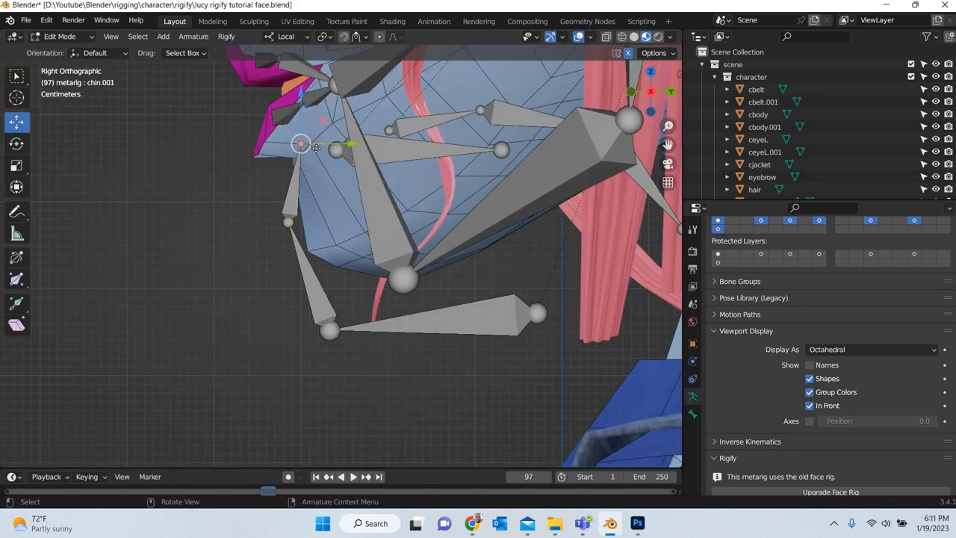
Step: Move the chin, chin.001 and jaw joints onto the chin outline and under the jaw
drag(301, 144, 293, 170)
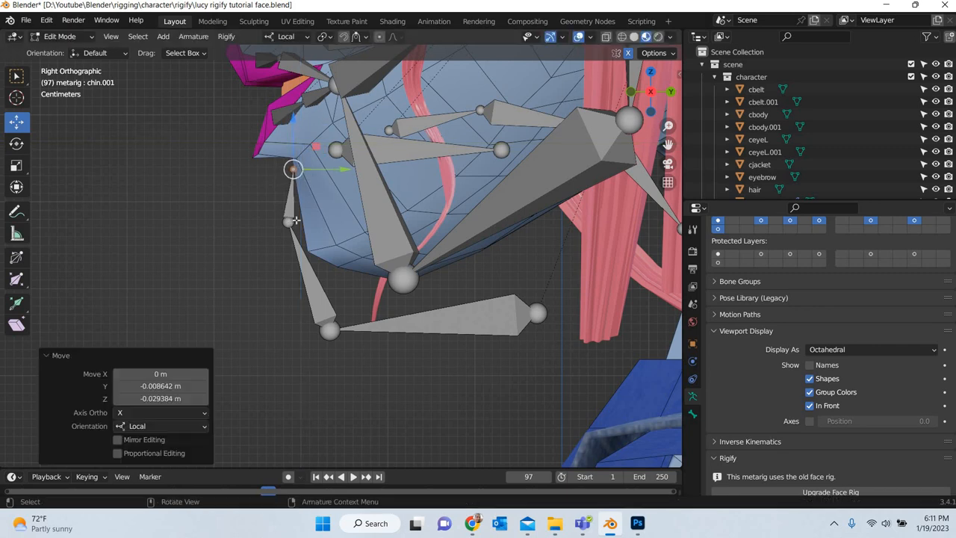
drag(293, 168, 307, 245)
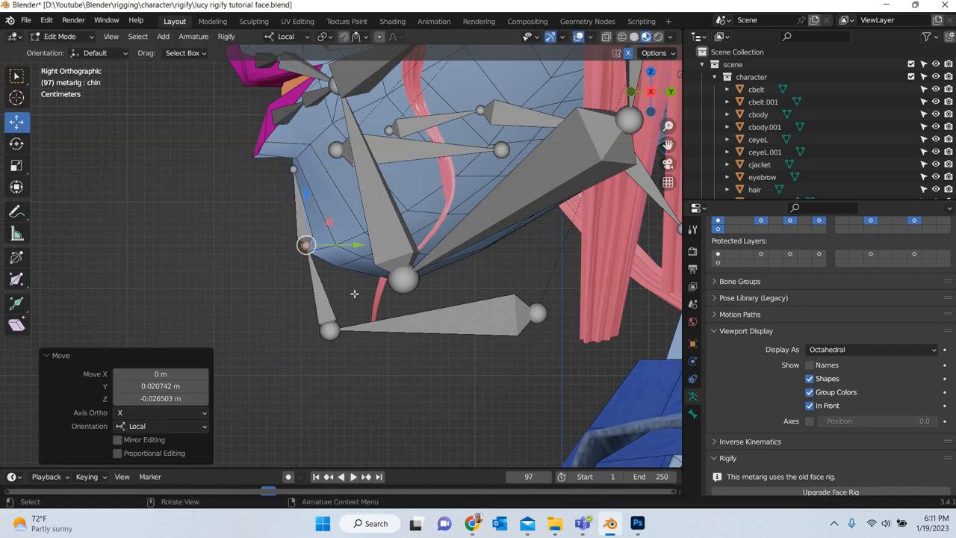
drag(305, 245, 370, 279)
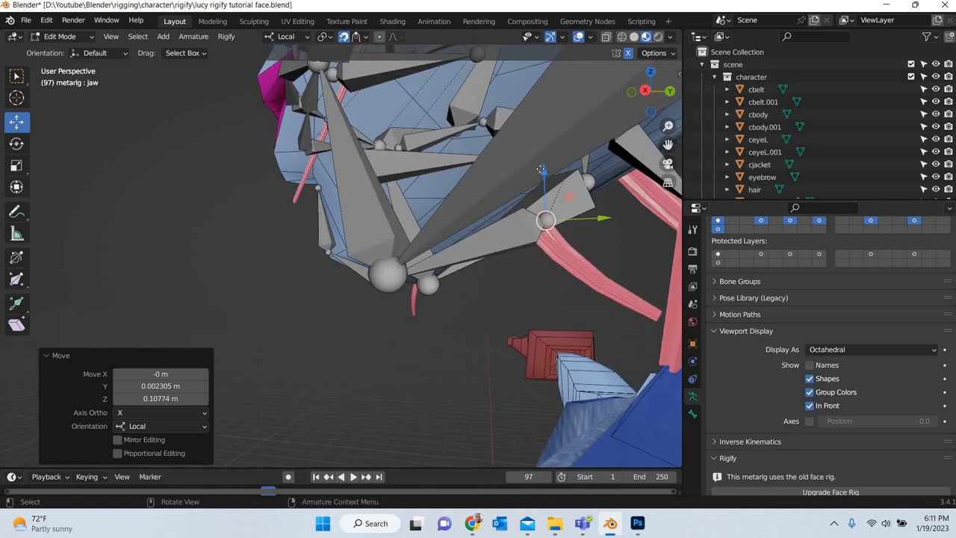
mouse_move(475, 266)
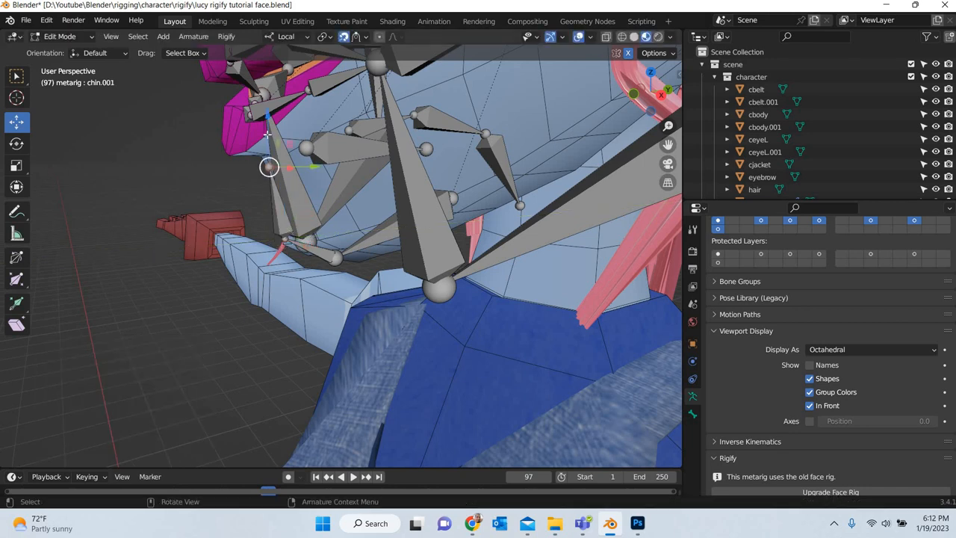
drag(269, 168, 269, 177)
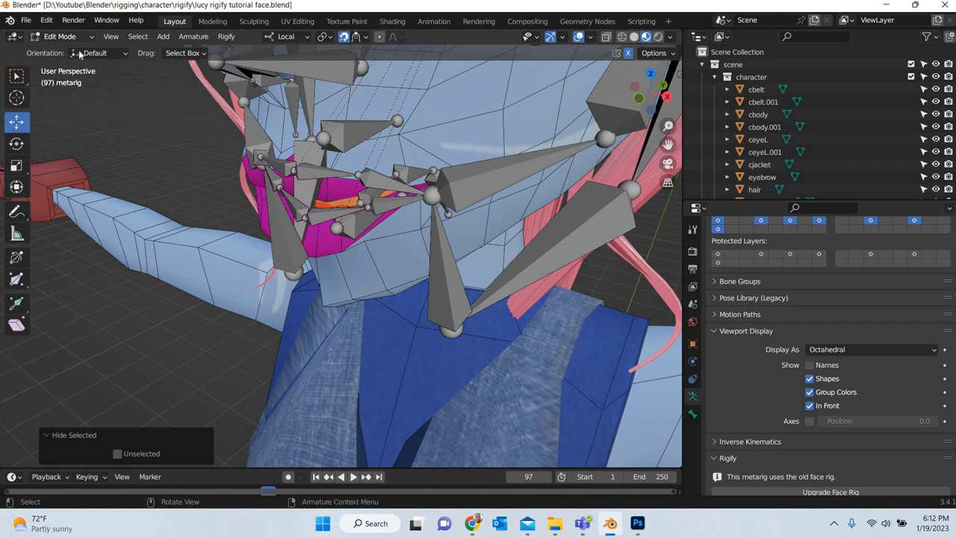
Step: Select the metarig with the teeth and tongue meshes and isolate them in Local View
key(Tab)
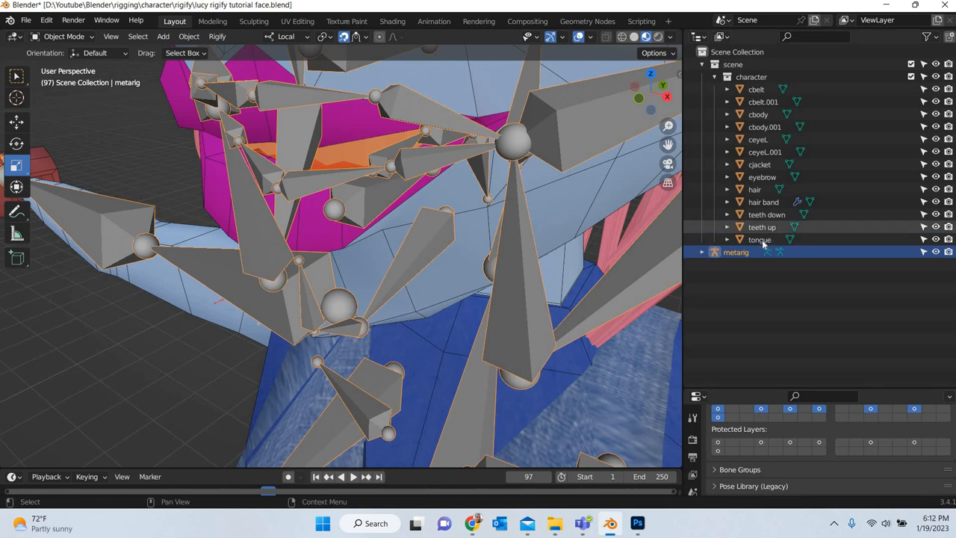
click(759, 239)
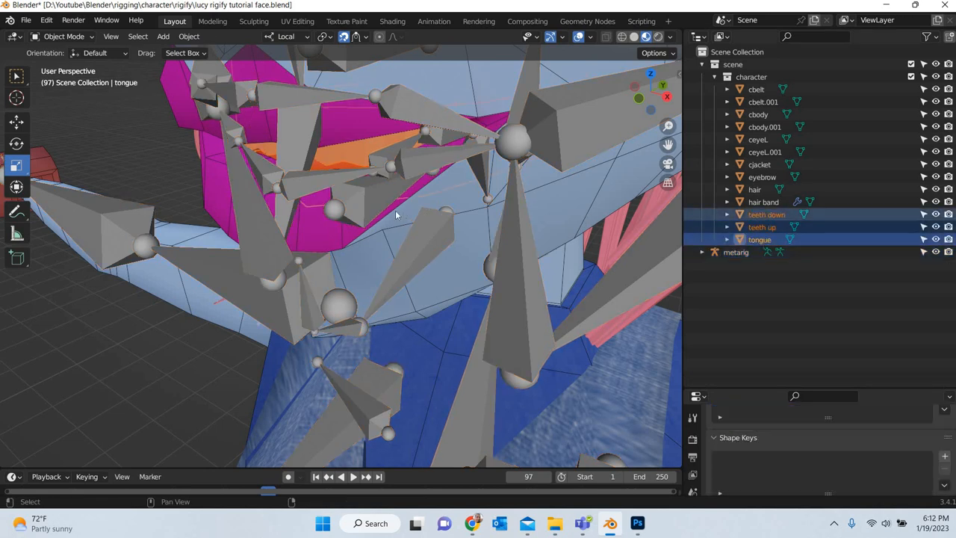
click(735, 251)
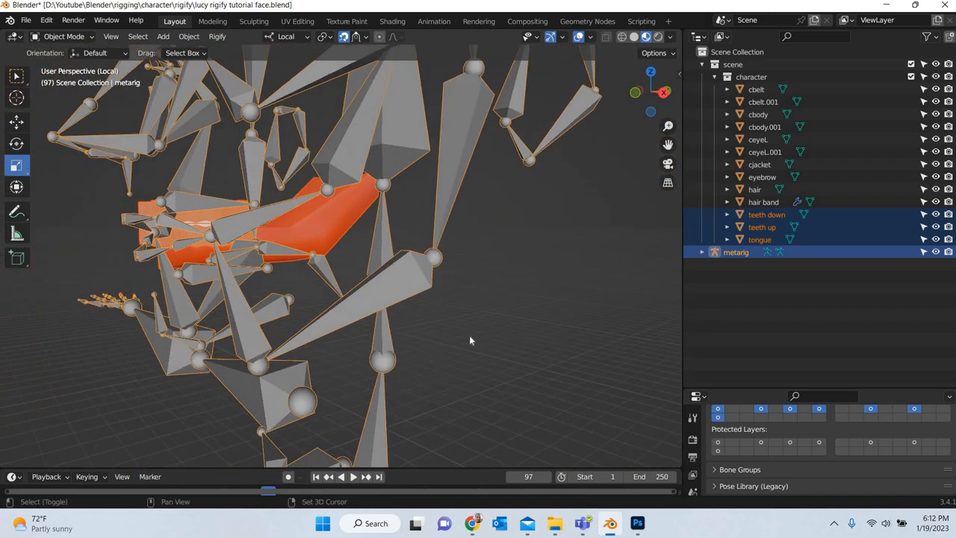
drag(471, 340, 454, 344)
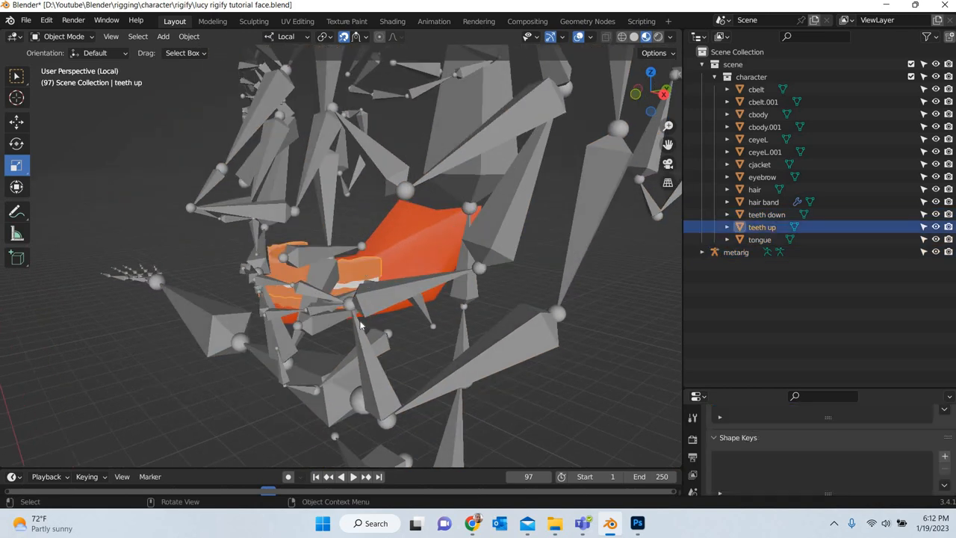
click(735, 251)
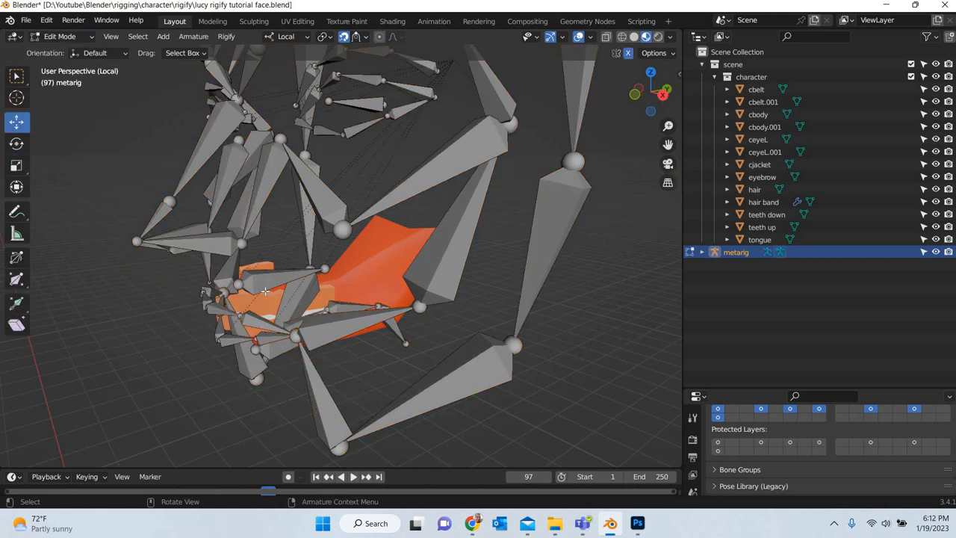
Step: Place the teeth.T and teeth.B bones over the teeth meshes, then deselect all bones
click(266, 292)
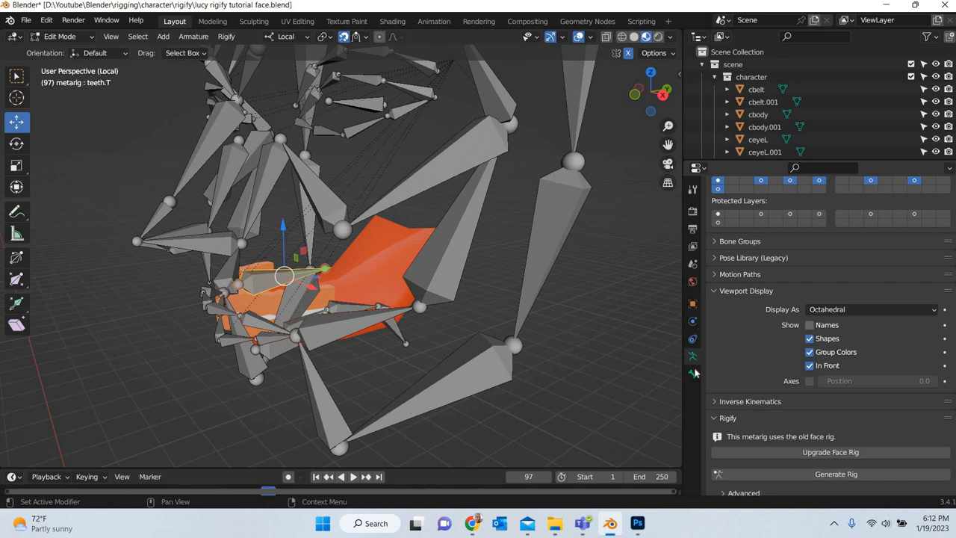
click(693, 355)
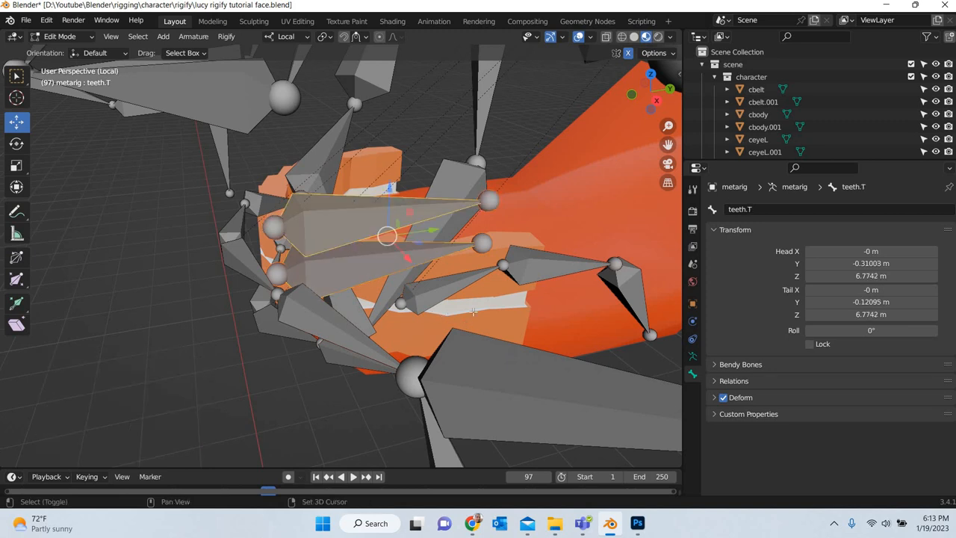
click(434, 272)
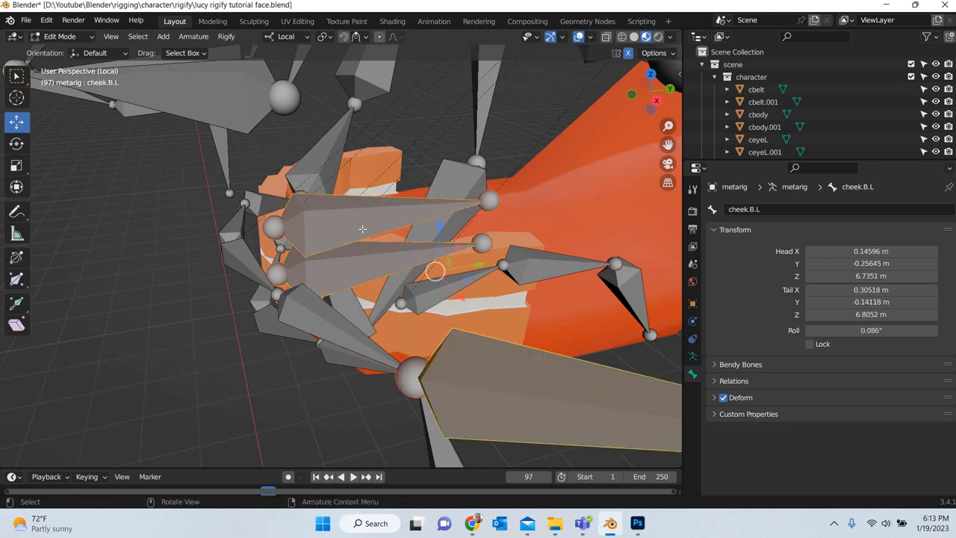
click(388, 236)
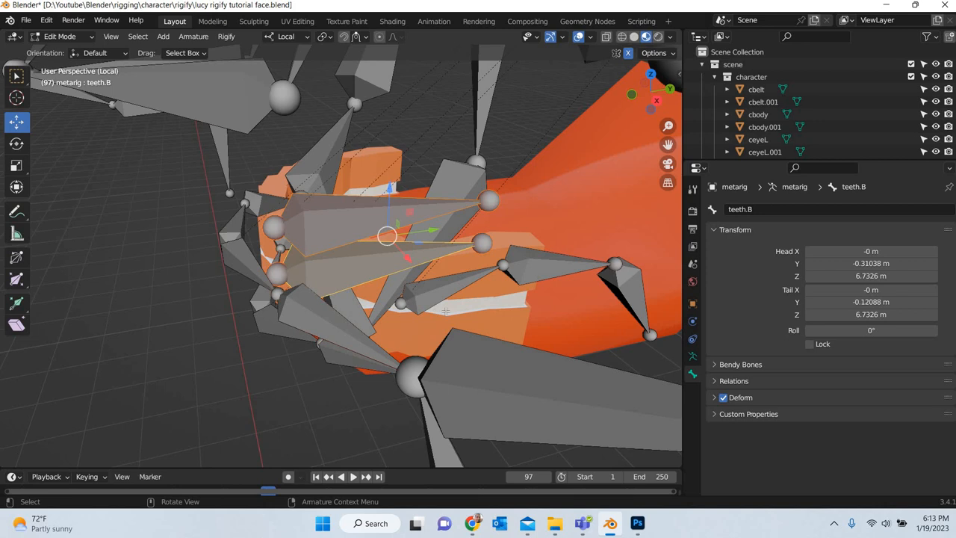
key(h)
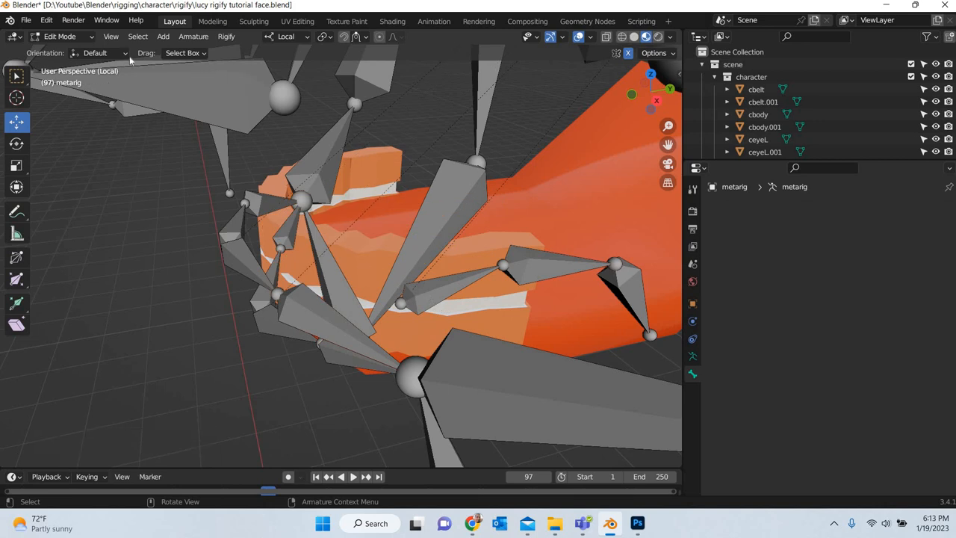
click(60, 36)
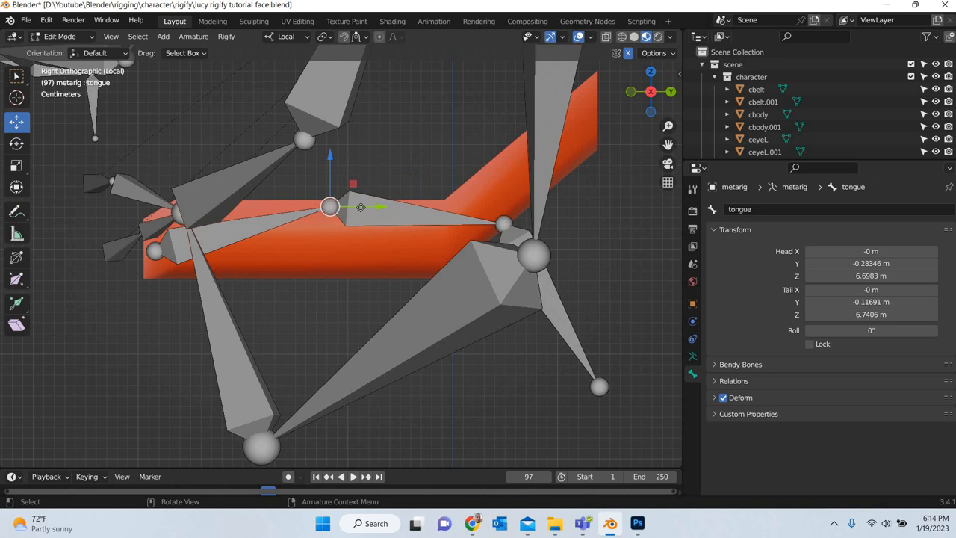
Step: Move the tongue.001 joint so the tongue bones run along the tongue mesh
click(505, 224)
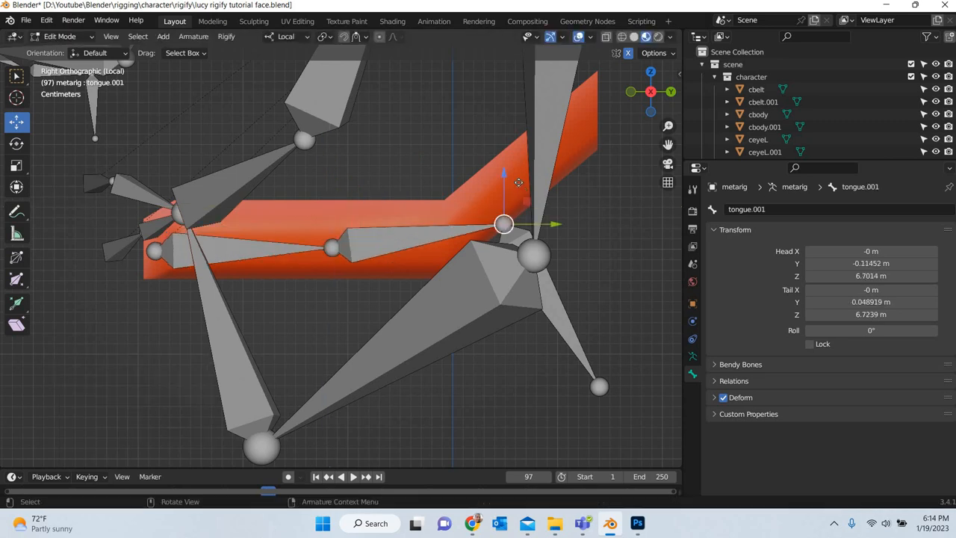
drag(505, 224, 466, 226)
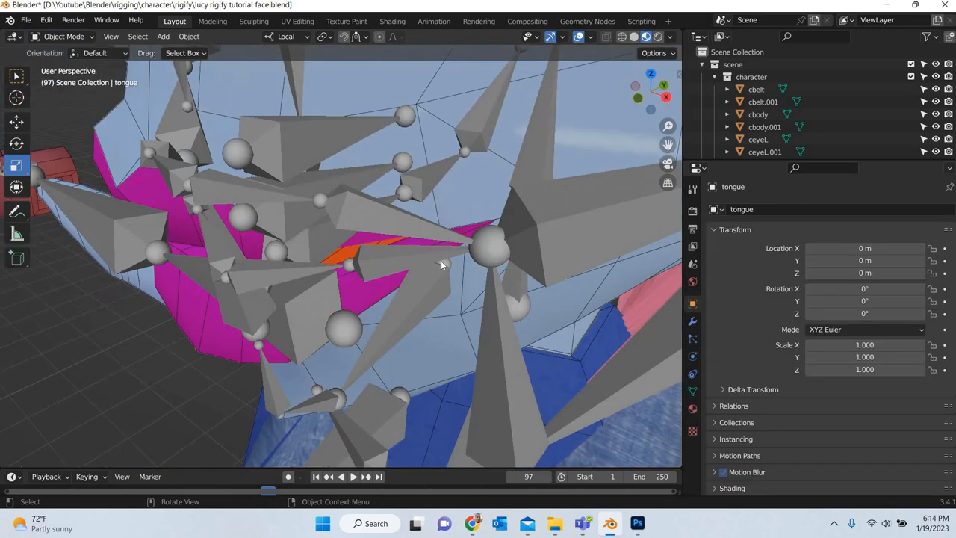
Step: In front view move the mouth-corner and lower right lip bones onto the lip edges
drag(440, 266, 391, 257)
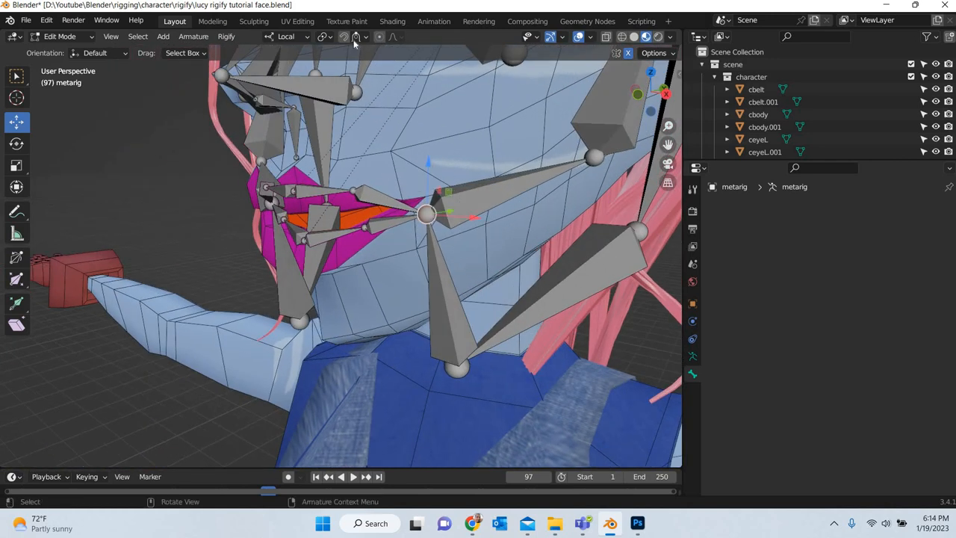
click(357, 36)
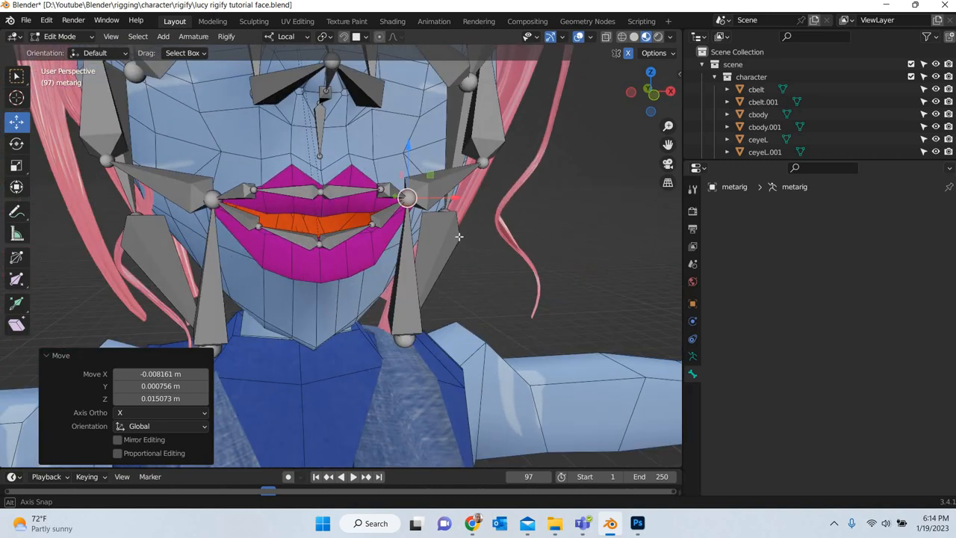
key(KP_1)
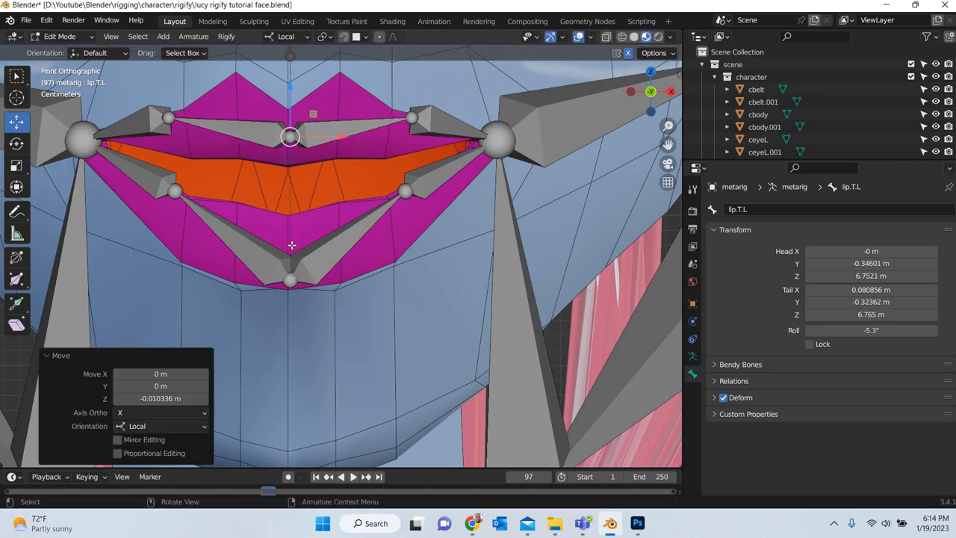
click(173, 188)
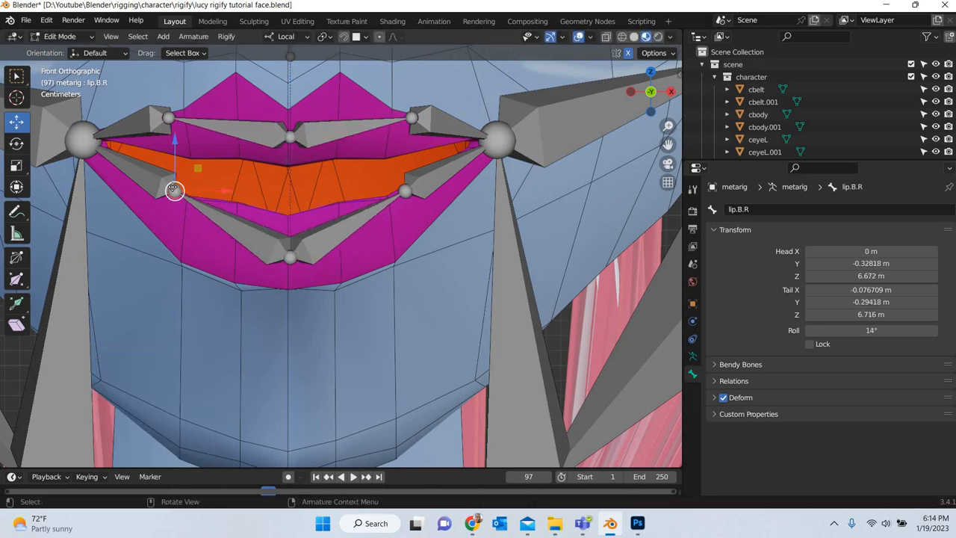
drag(173, 188, 173, 216)
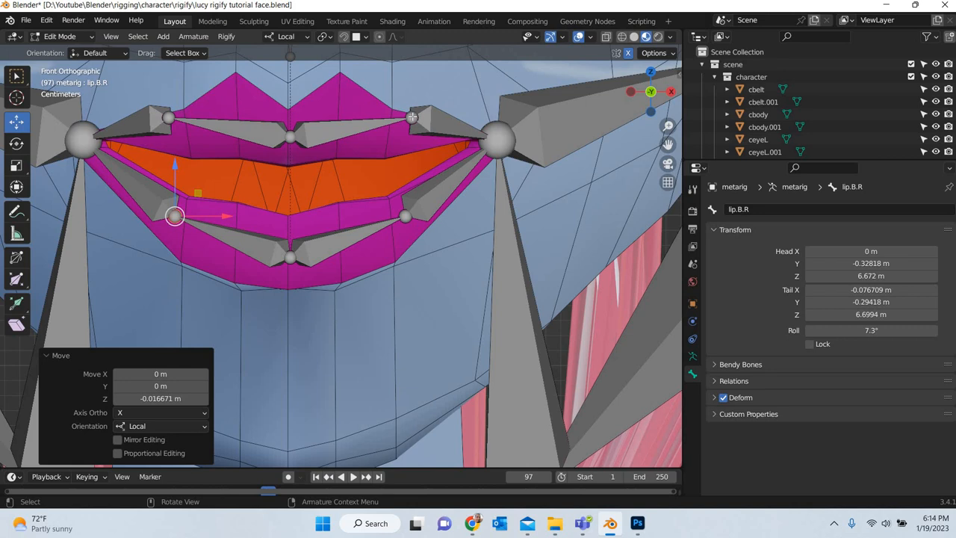
click(351, 127)
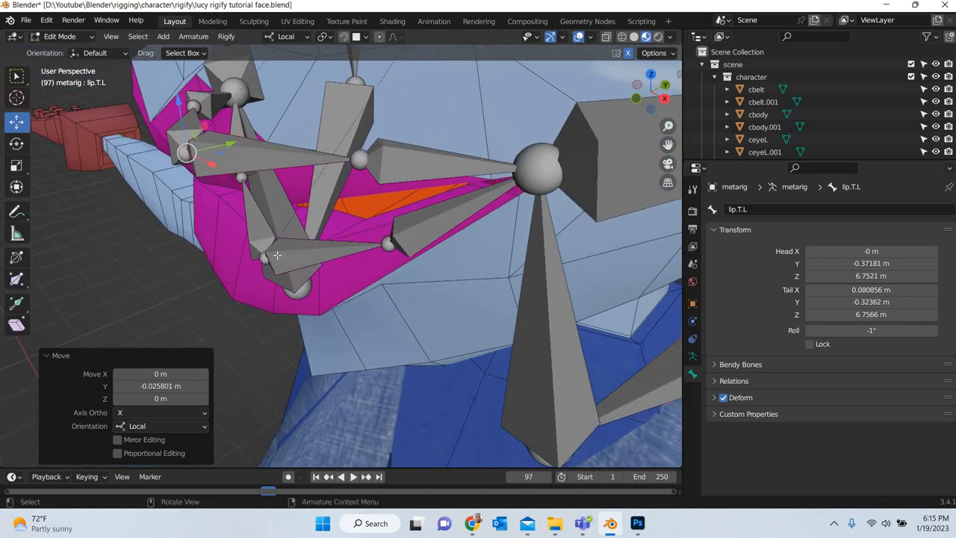
Step: Push the lower left lip bone along Y onto the mouth surface
click(322, 251)
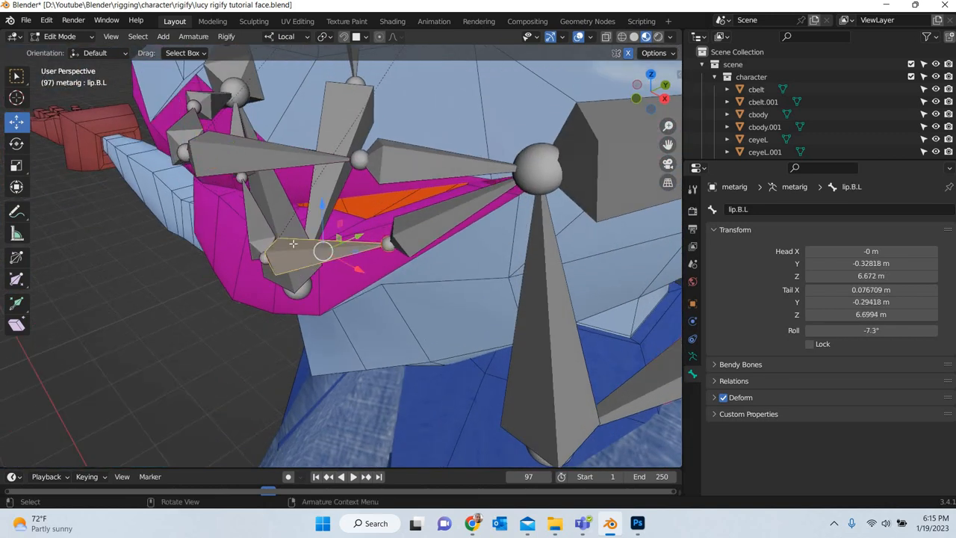
drag(321, 251, 242, 266)
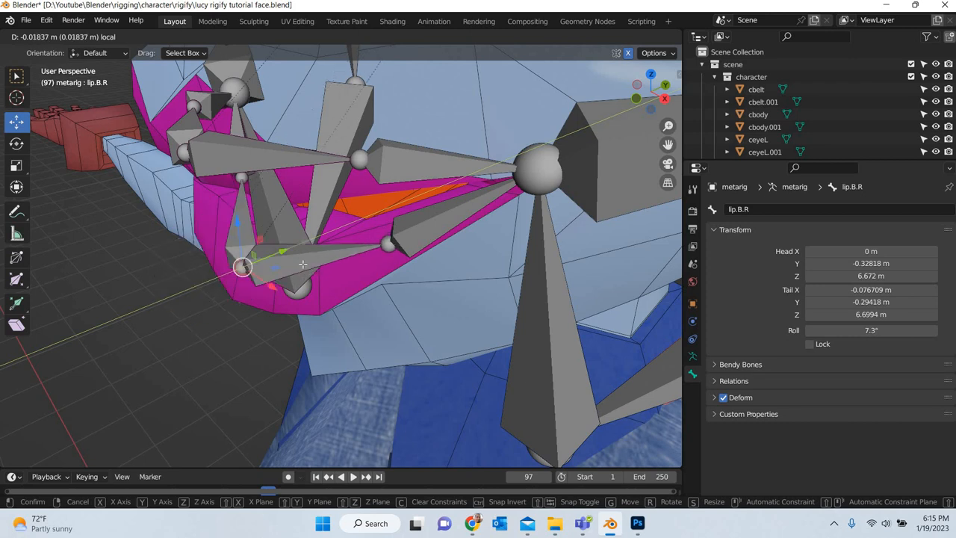
click(301, 257)
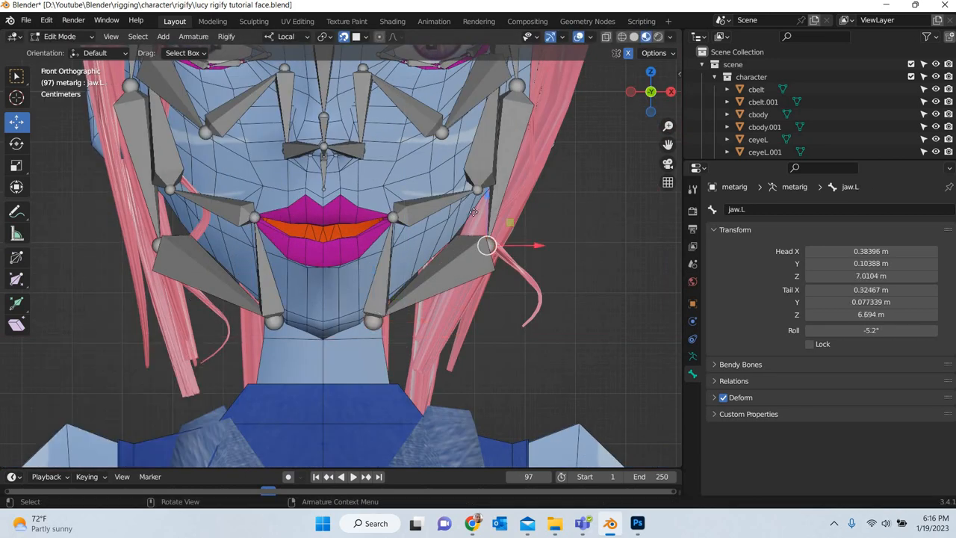
Step: Move the jaw.L bone joint onto the character's jawline
drag(486, 246, 457, 224)
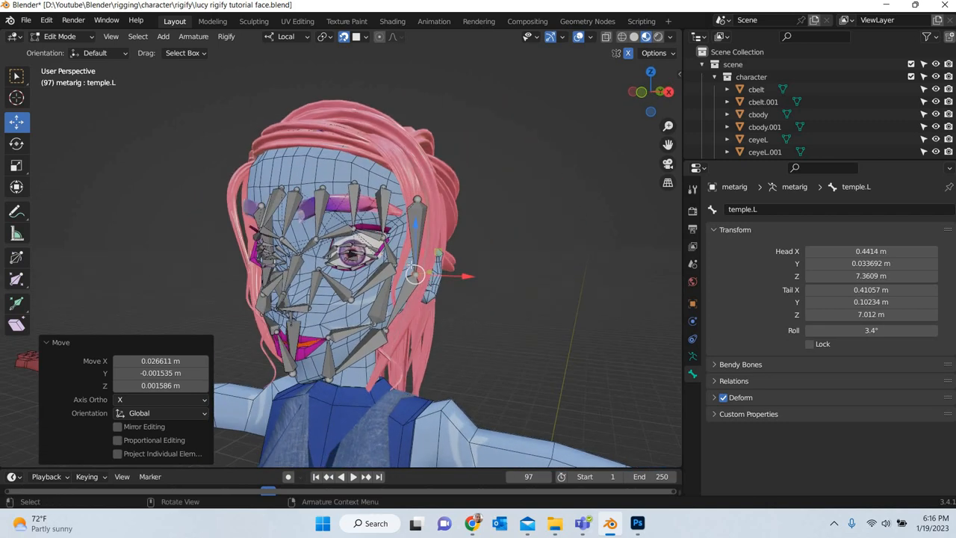
Step: Move the temple.L and forehead.L bones onto the temple and brow
key(KP_1)
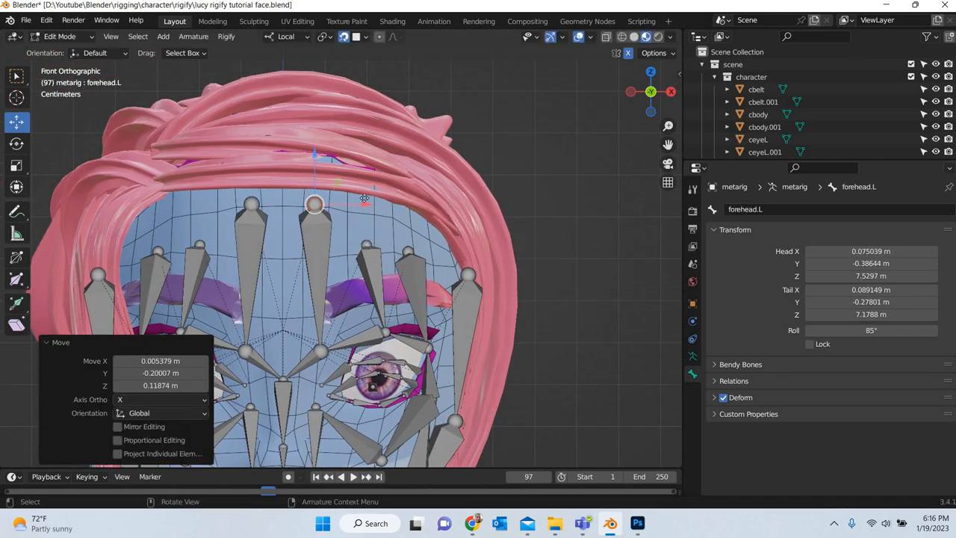
click(366, 210)
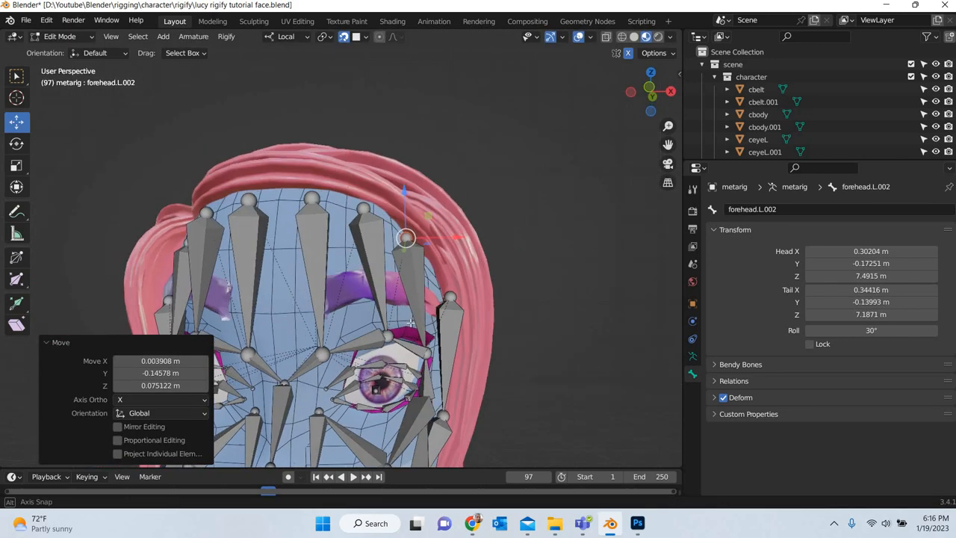
key(KP_1)
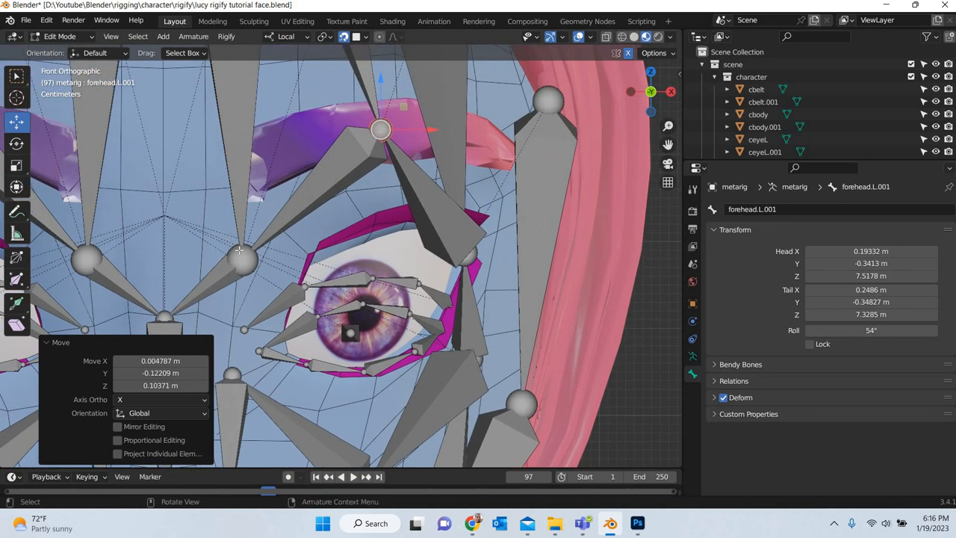
drag(381, 128, 261, 152)
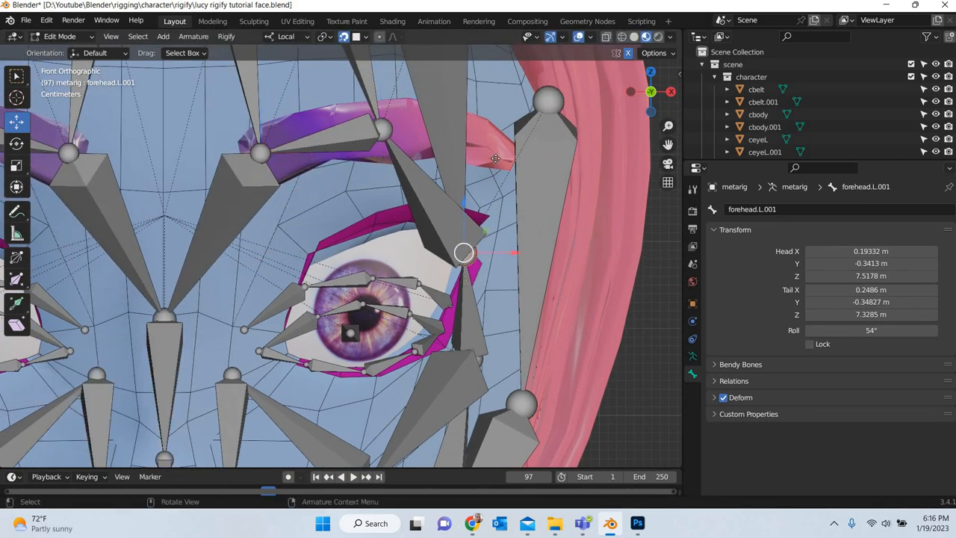
Step: Place the forehead bone end at the outer eye corner and pick cheek.B.L.001 below the eye
drag(463, 252, 508, 150)
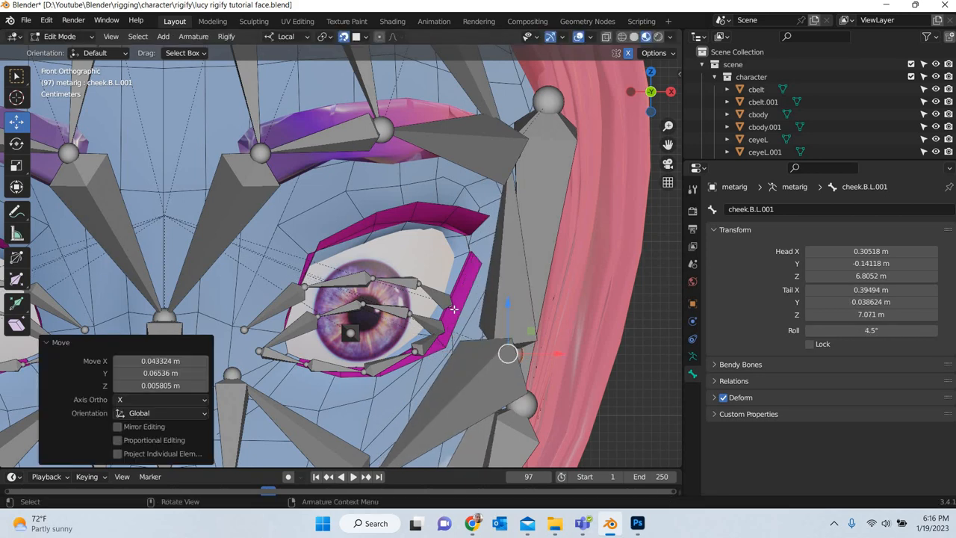
click(448, 302)
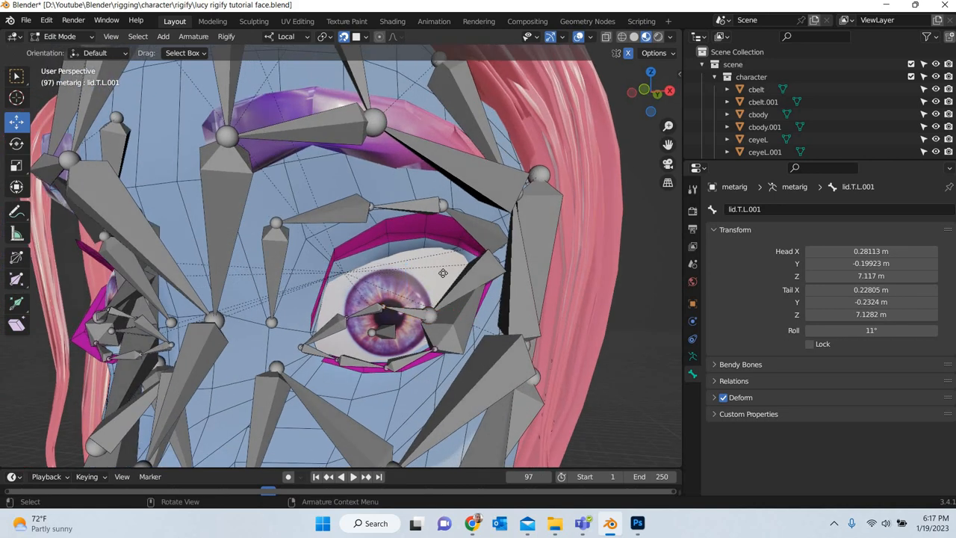
Step: Move the lid.T.L bones and brow.B.L.001 onto the left eye's rim and just above it
drag(442, 272, 445, 245)
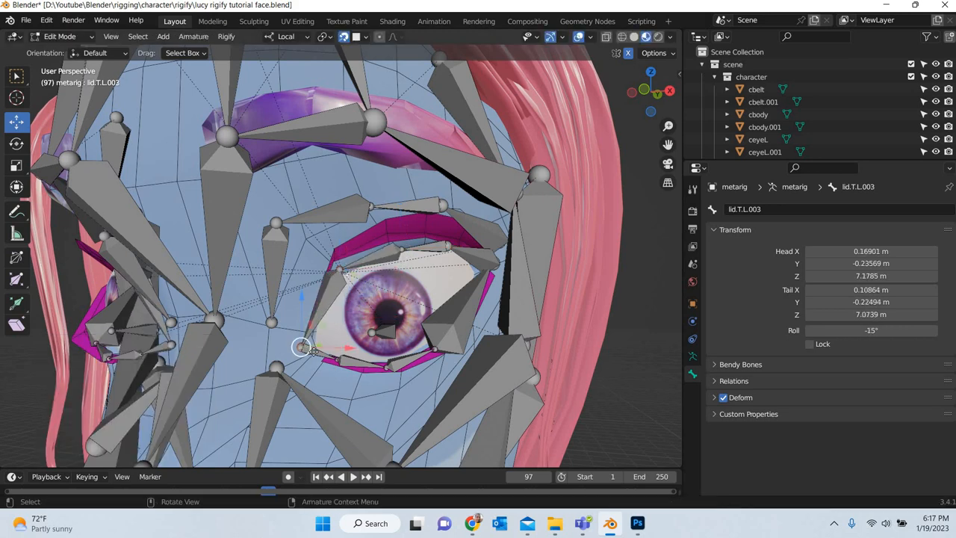
drag(301, 349, 317, 356)
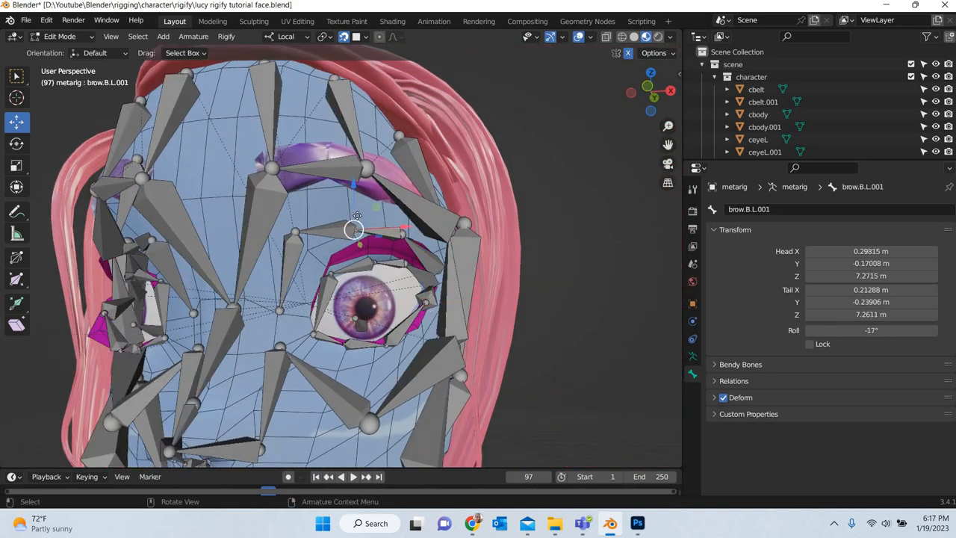
drag(355, 231, 368, 206)
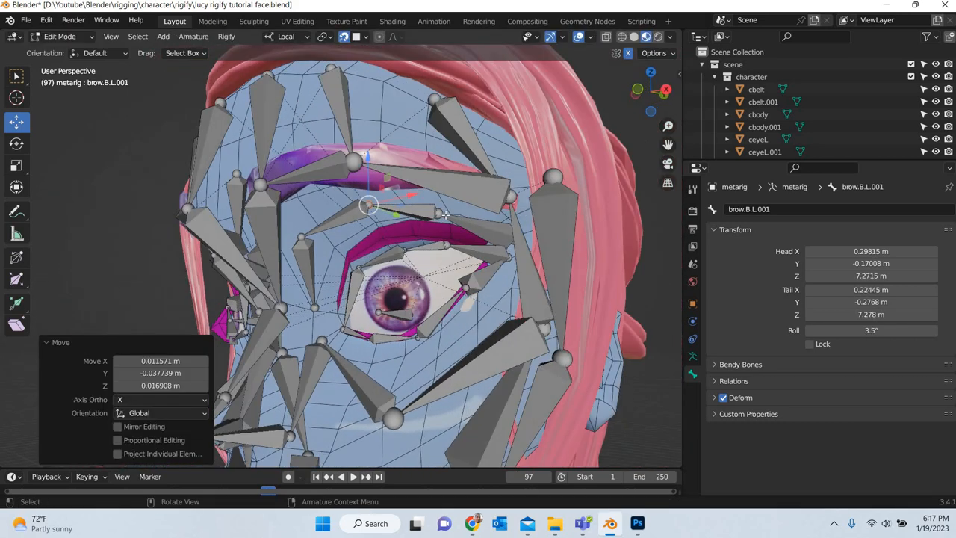
drag(368, 206, 441, 206)
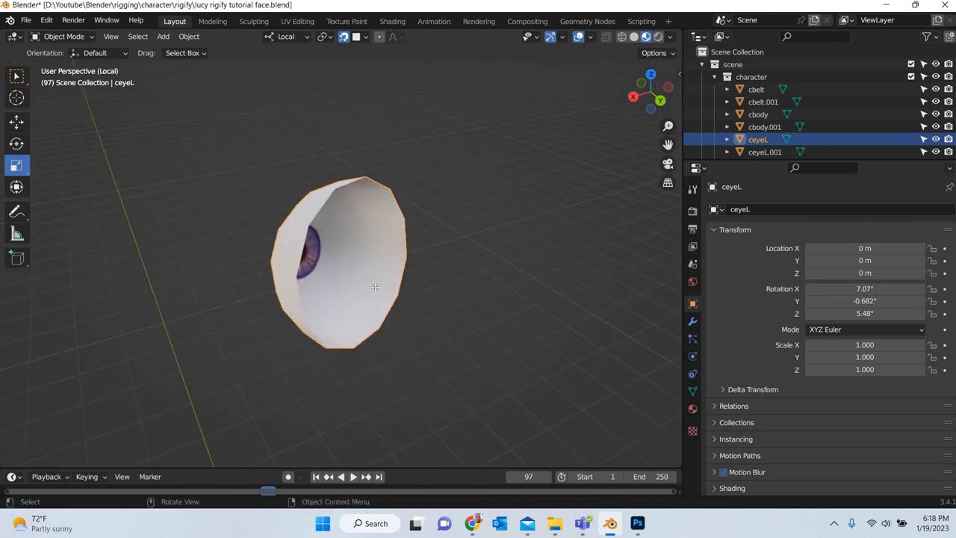
Step: Snap the 3D cursor to the selected eyeball geometry via Cursor to Selected, then leave edit mode
key(Tab)
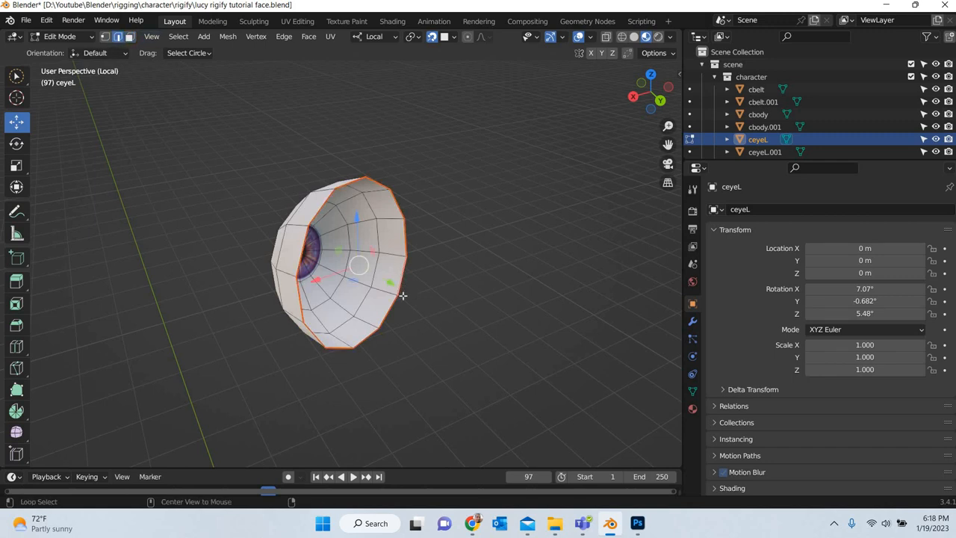
key(shift+s)
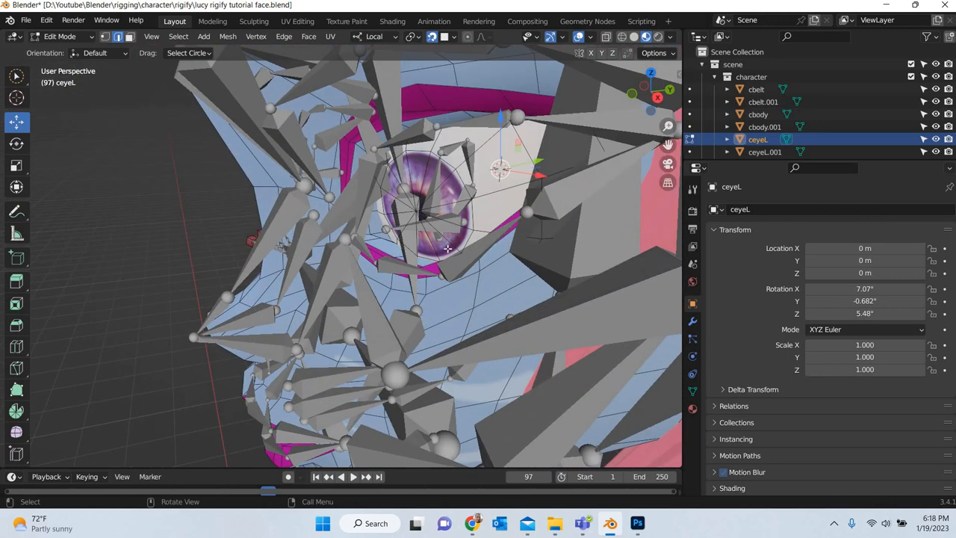
key(Tab)
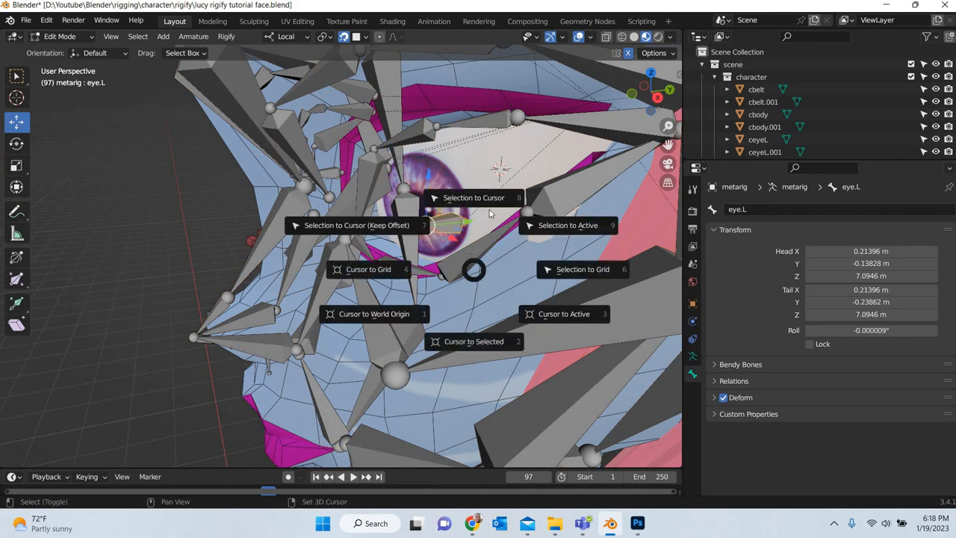
Step: Snap eye.L to the cursor, scale it about 1.5, and snap it to the cursor again
click(474, 197)
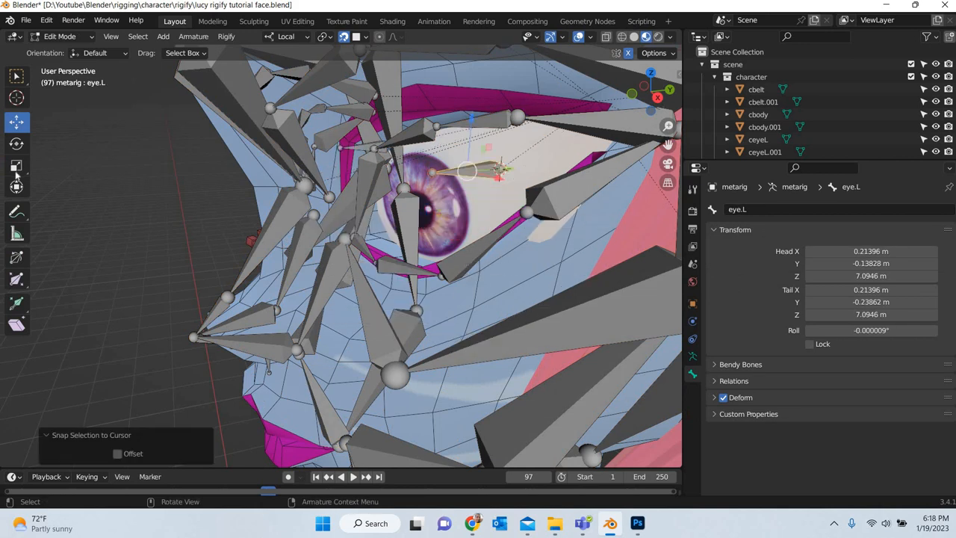
click(16, 165)
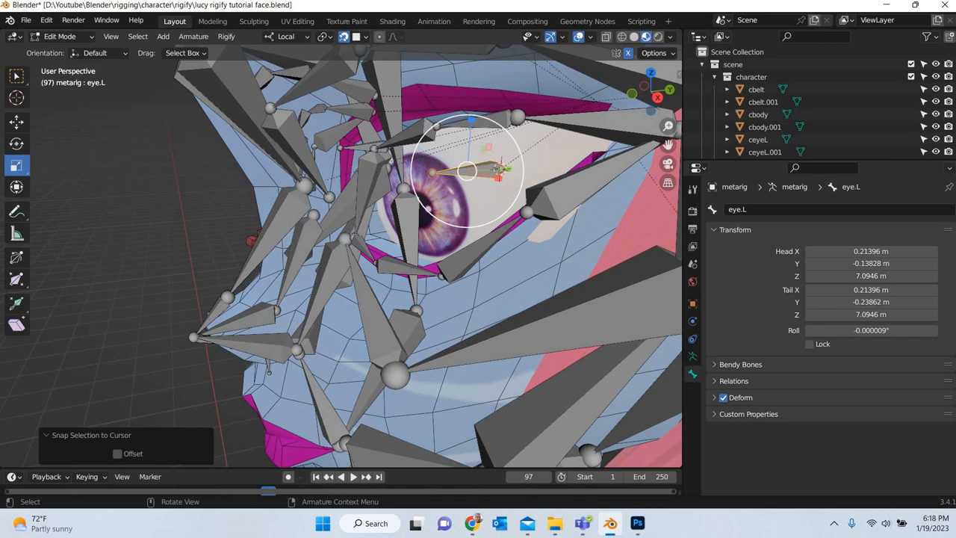
key(s)
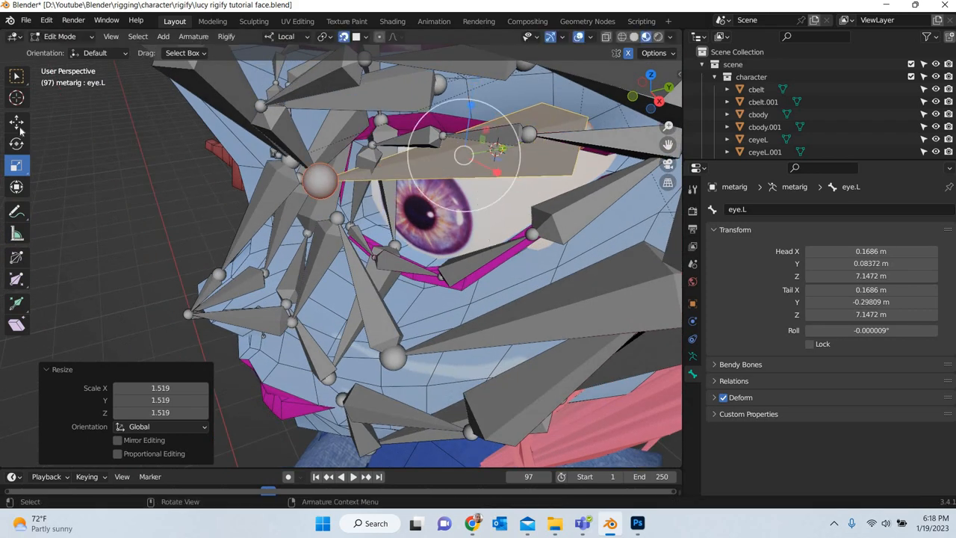
key(shift+s)
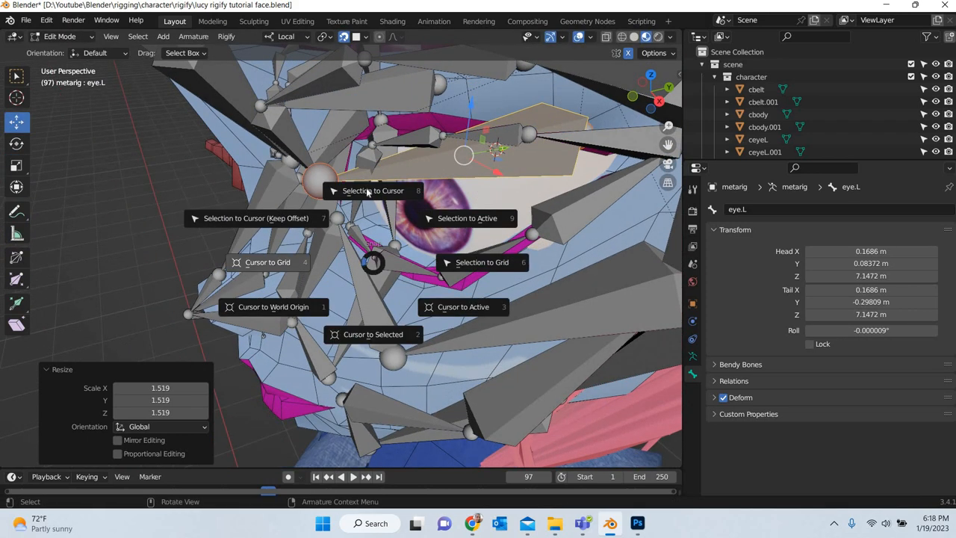
click(374, 191)
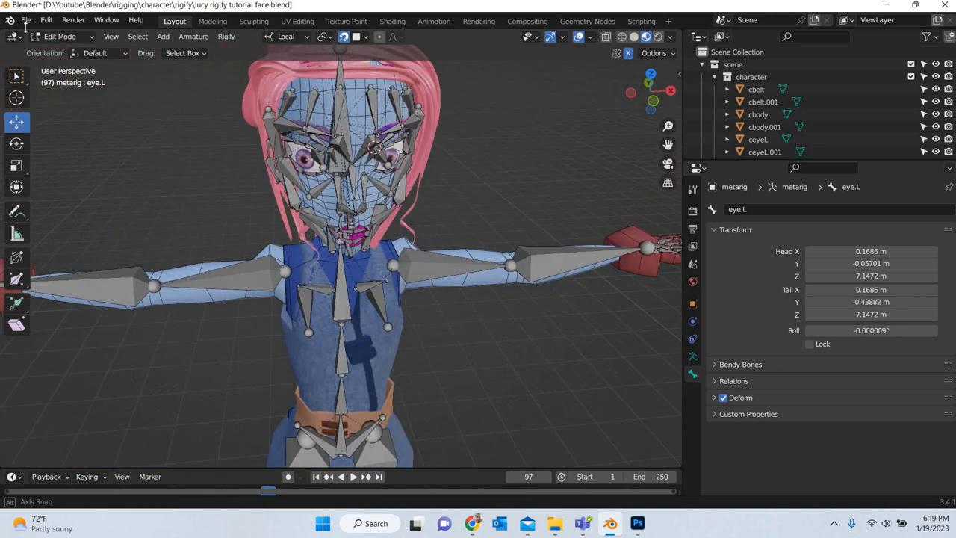
Step: Save the blend file via File > Save
click(27, 20)
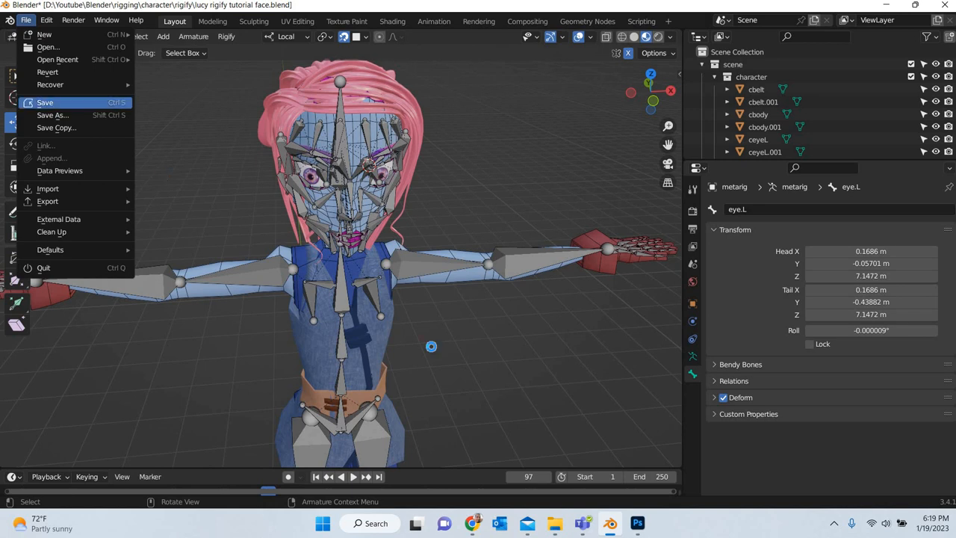
click(45, 102)
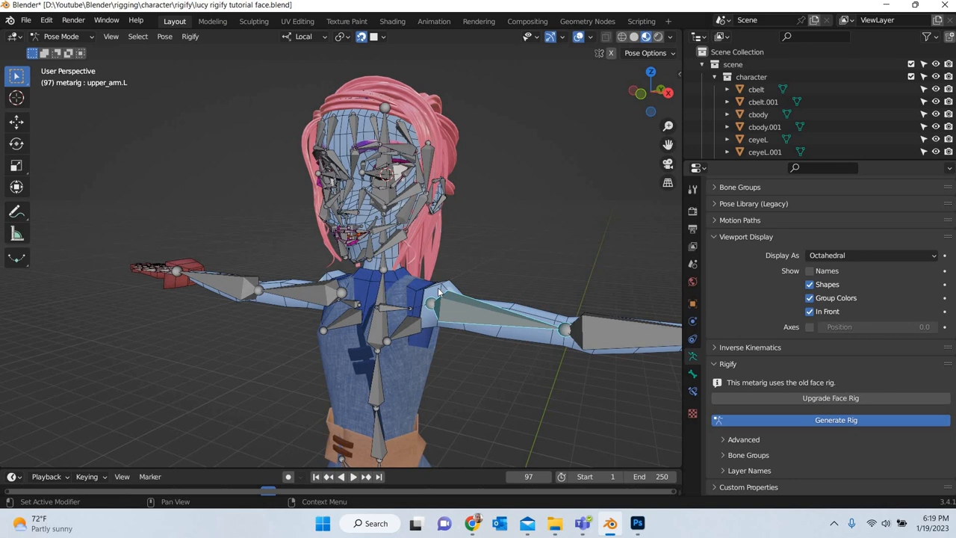
Step: Run Generate Rig from the armature's Rigify panel
click(835, 419)
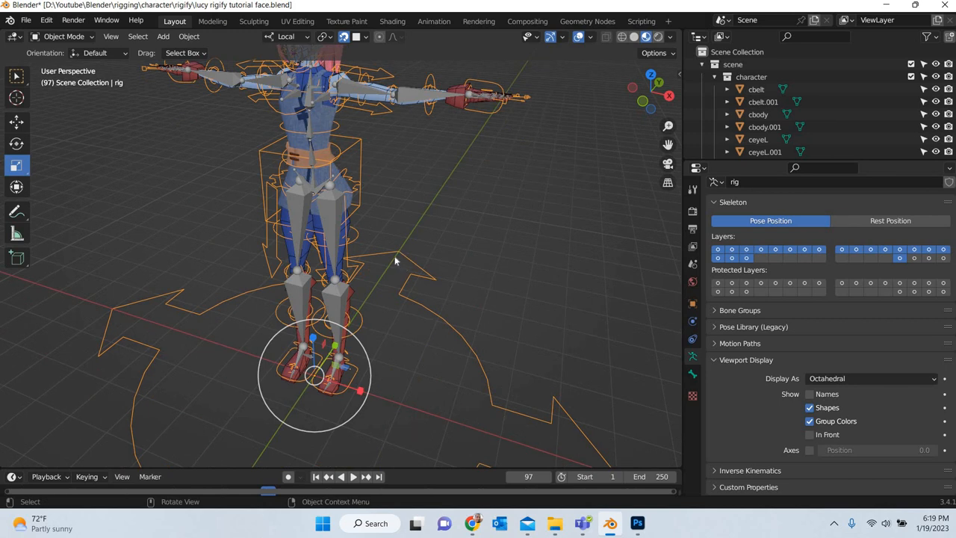
mouse_move(391, 258)
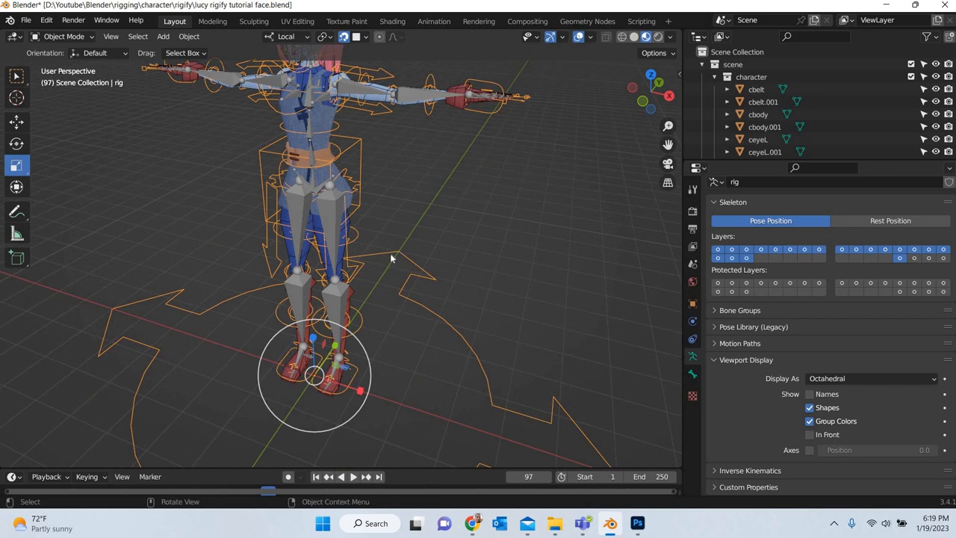